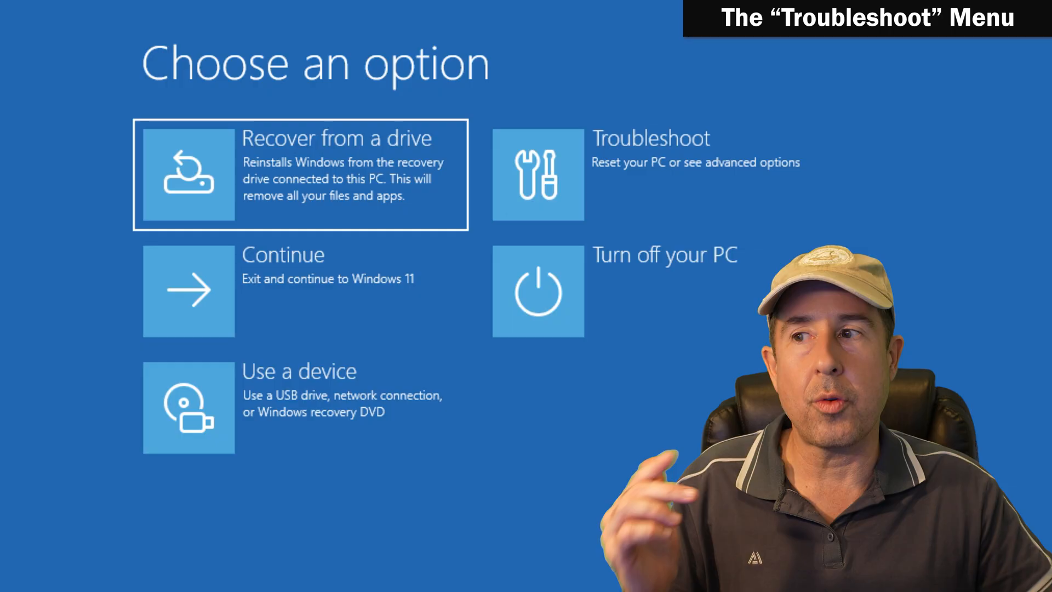
mouse_move(695, 170)
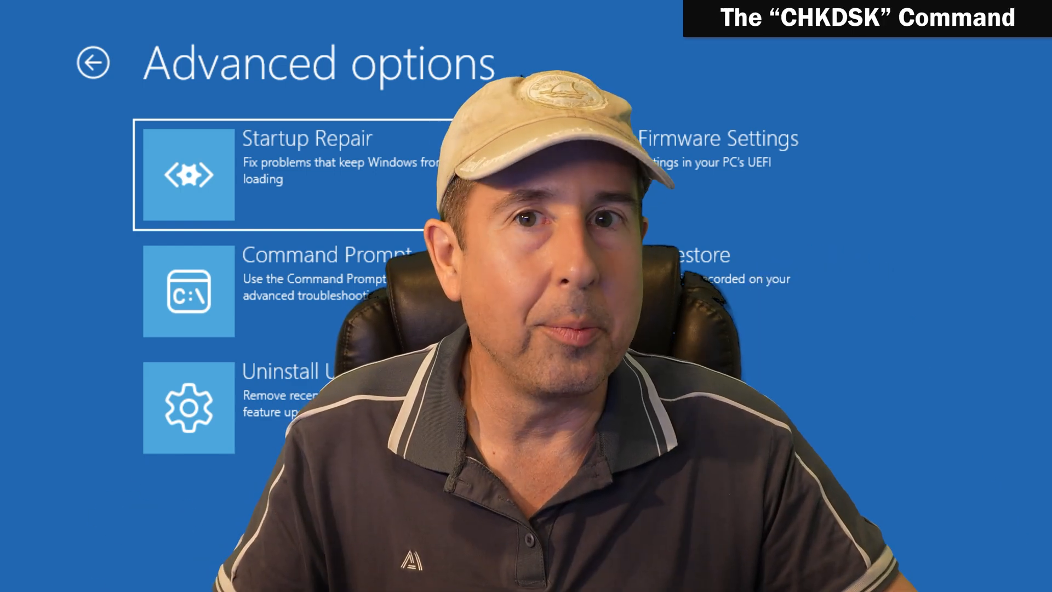
Launch the recovery Command Prompt, inspect drives C and D (RECOVERY), then return to C:.
click(189, 292)
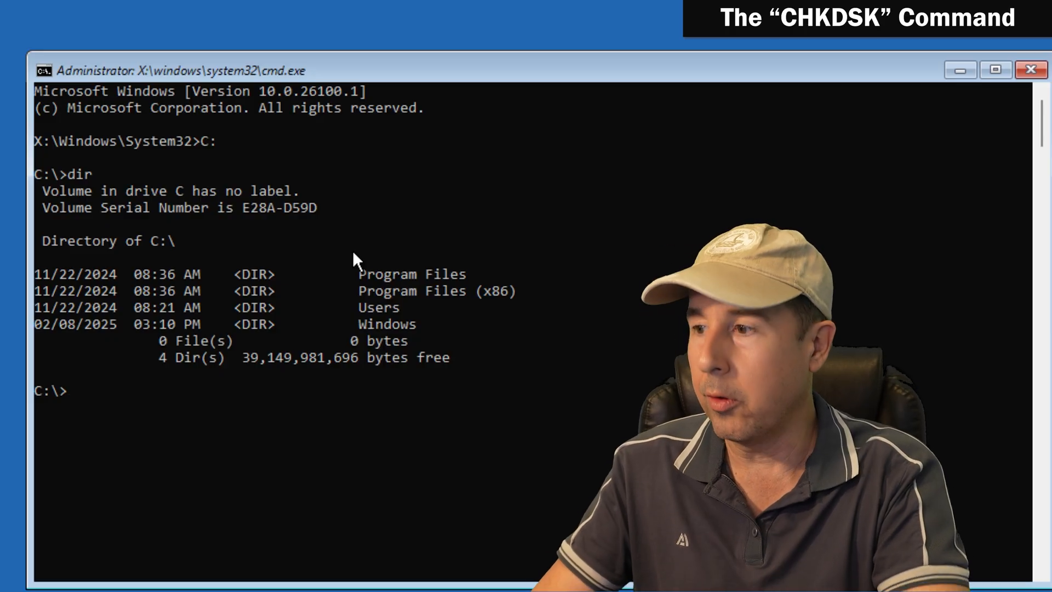
text(D:)
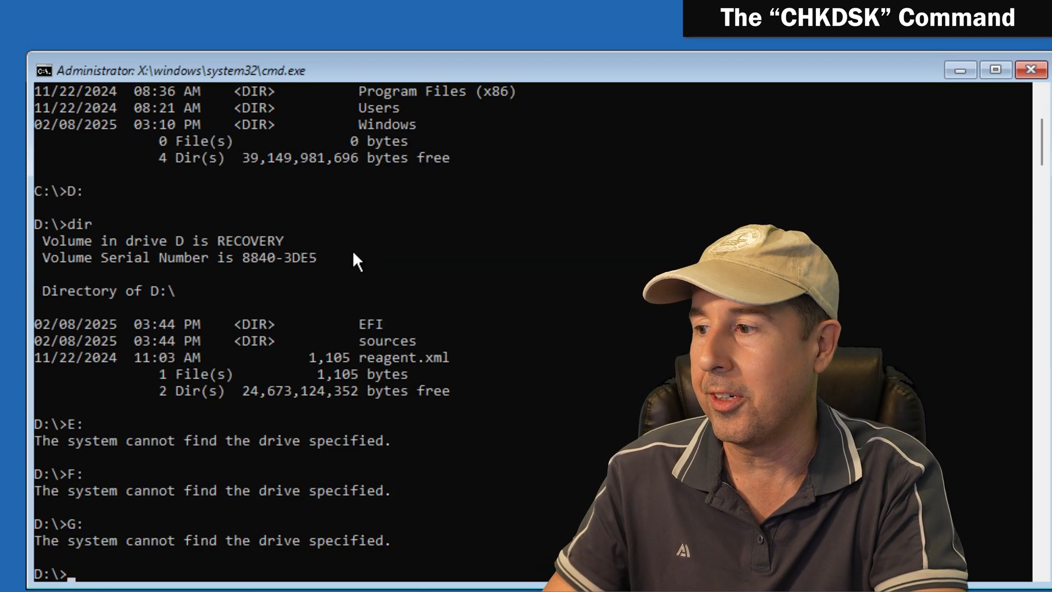
text(C:)
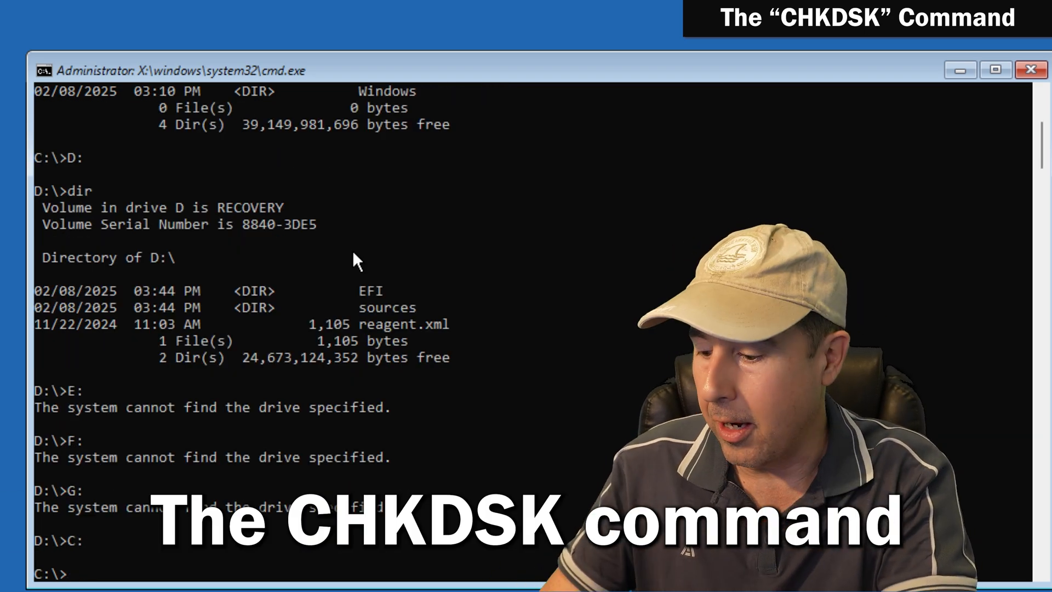
Run chkdsk /f C: and answer y to force the dismount so the scan starts.
text(ch)
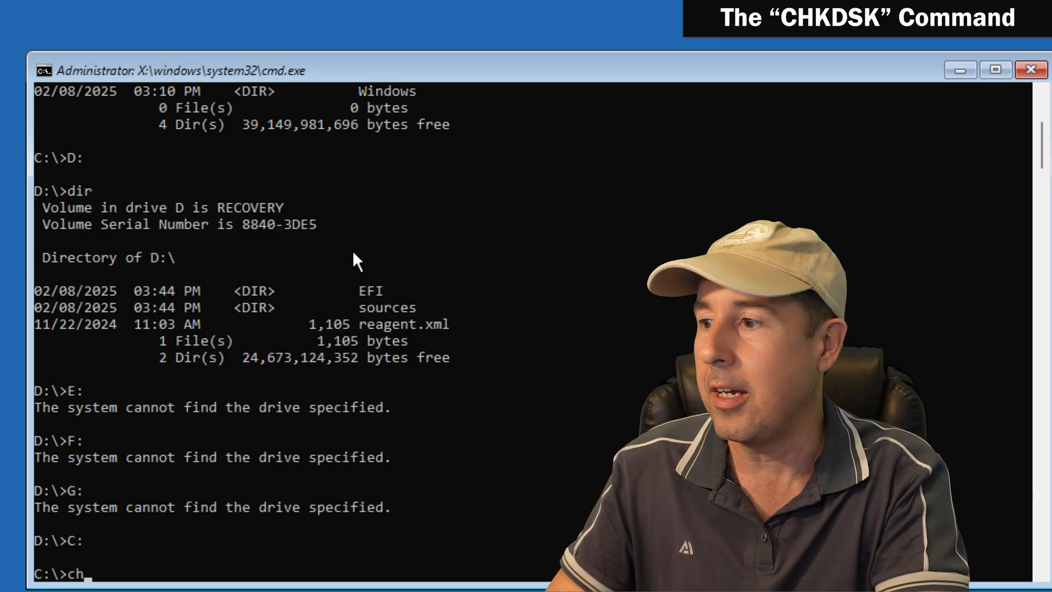
text(kdsk)
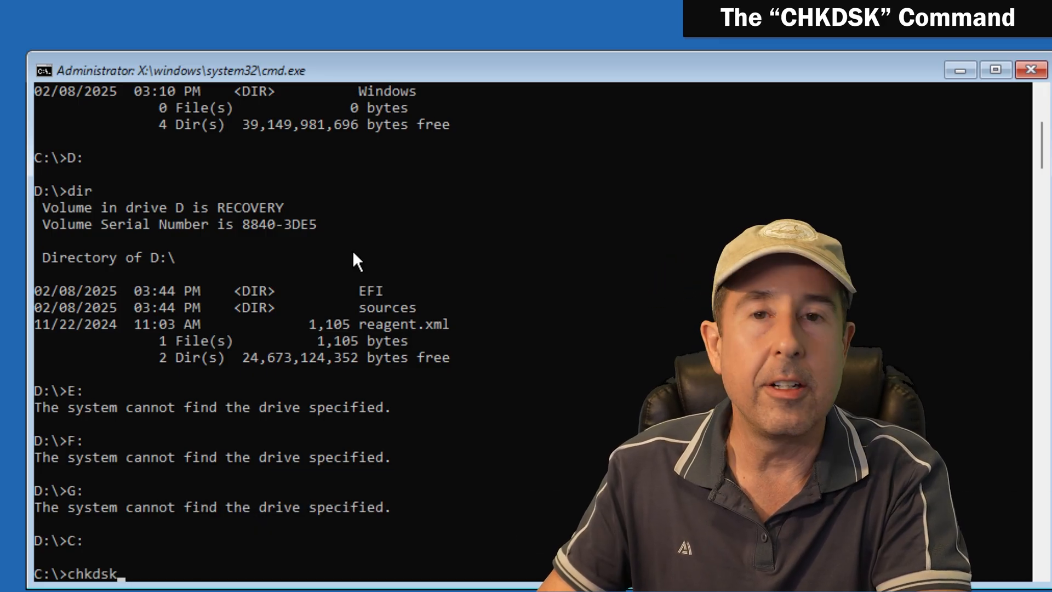
text(/f C:)
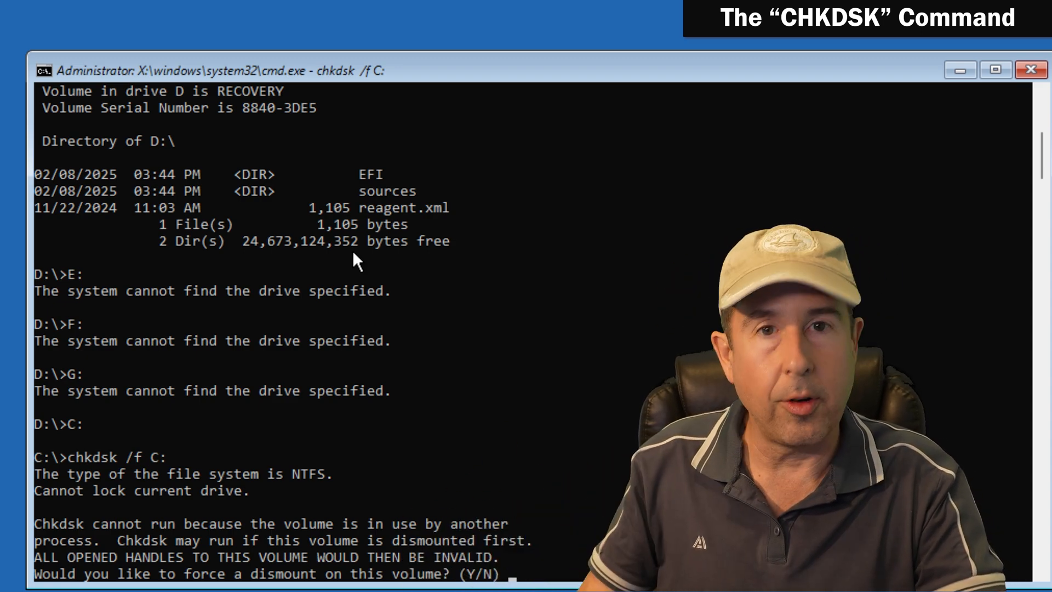
text(y)
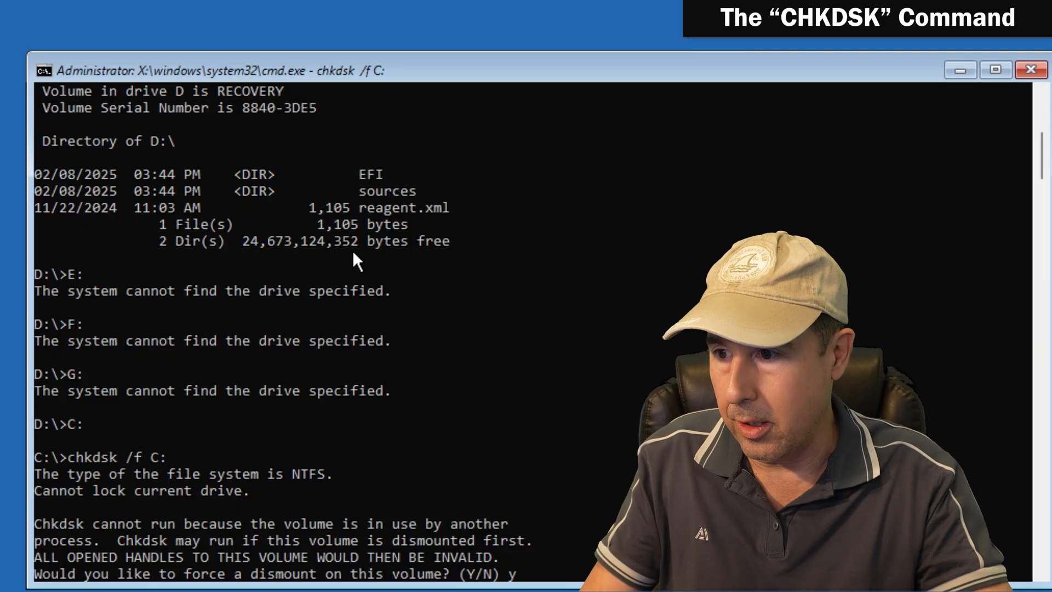
key(Enter)
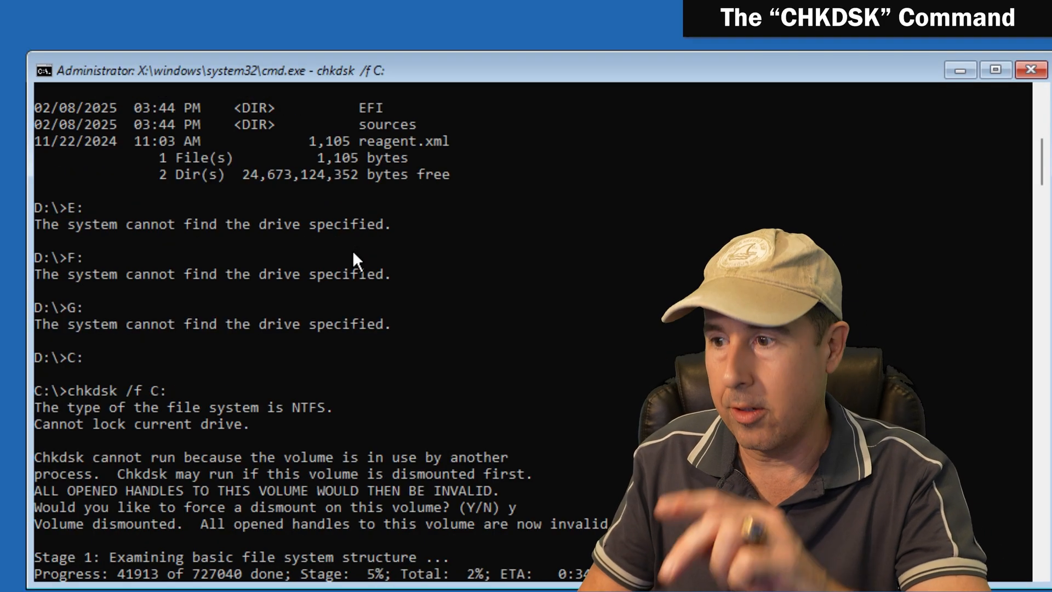